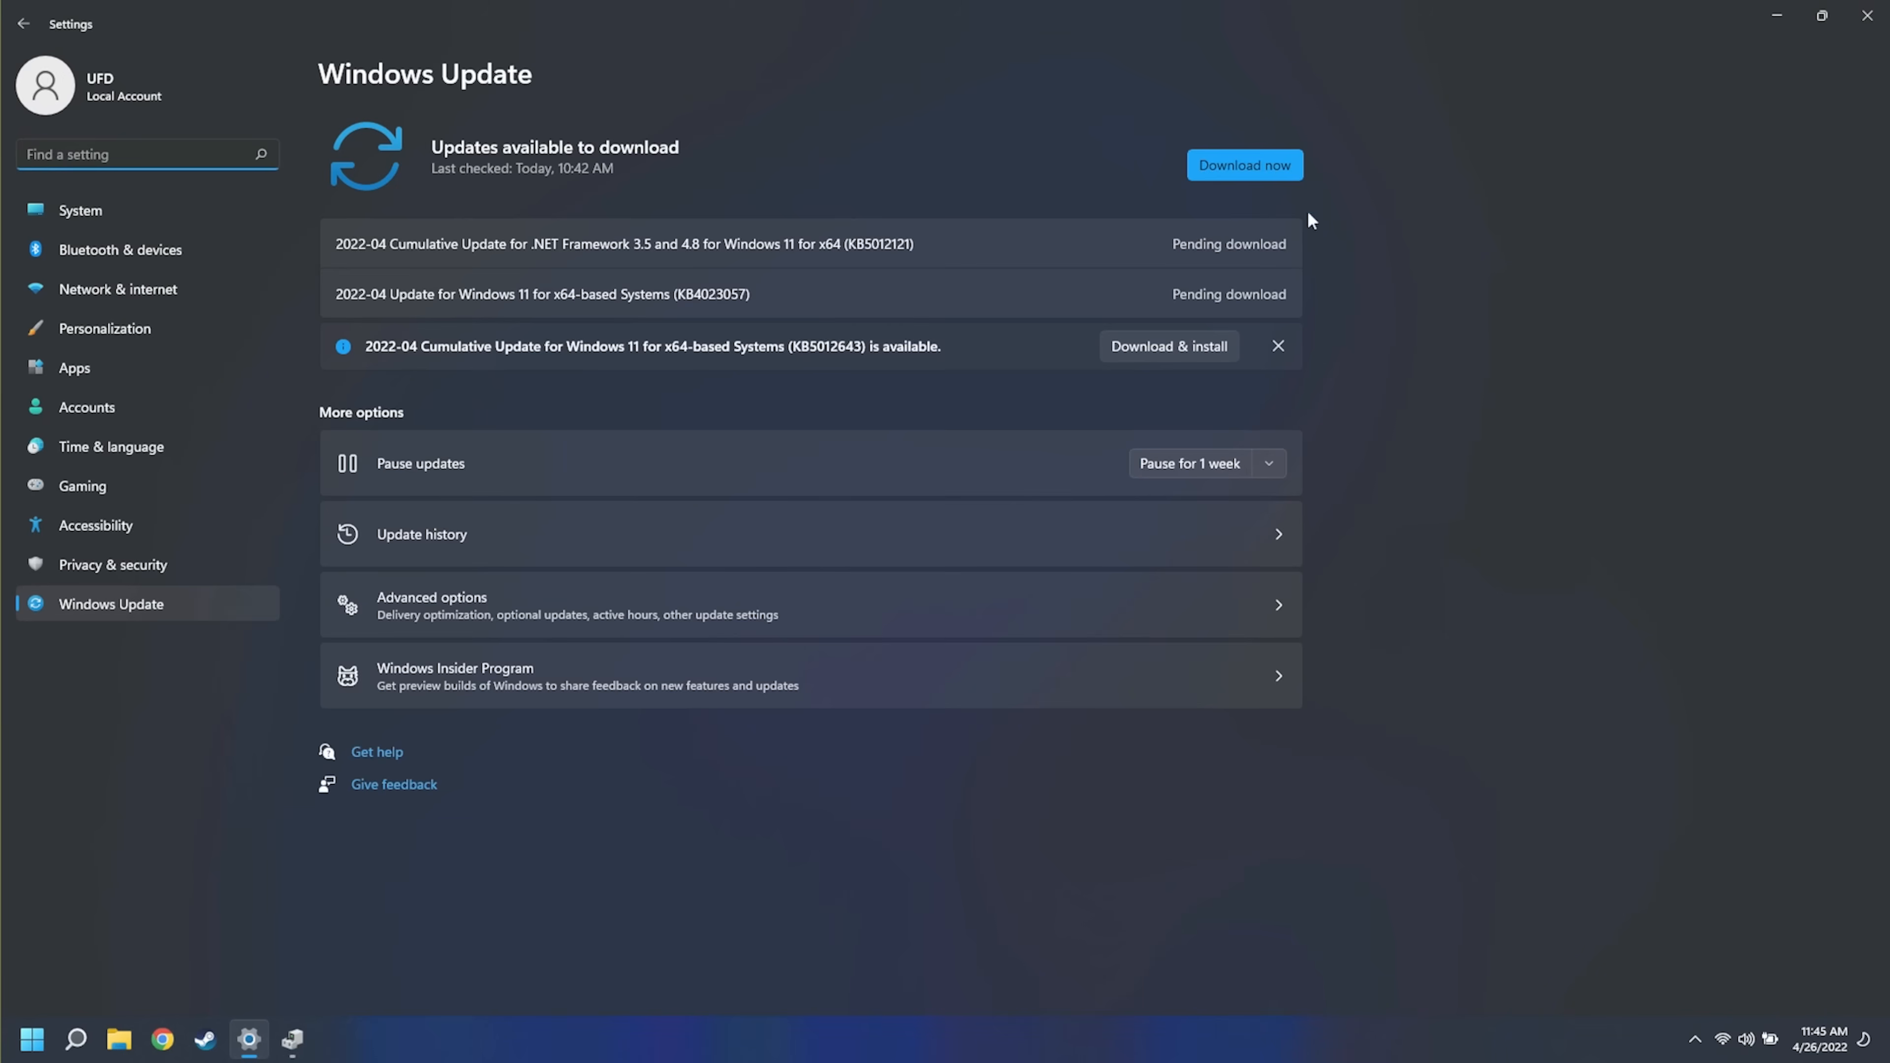
# Start downloading the available Windows updates from Windows Update
pyautogui.click(1245, 165)
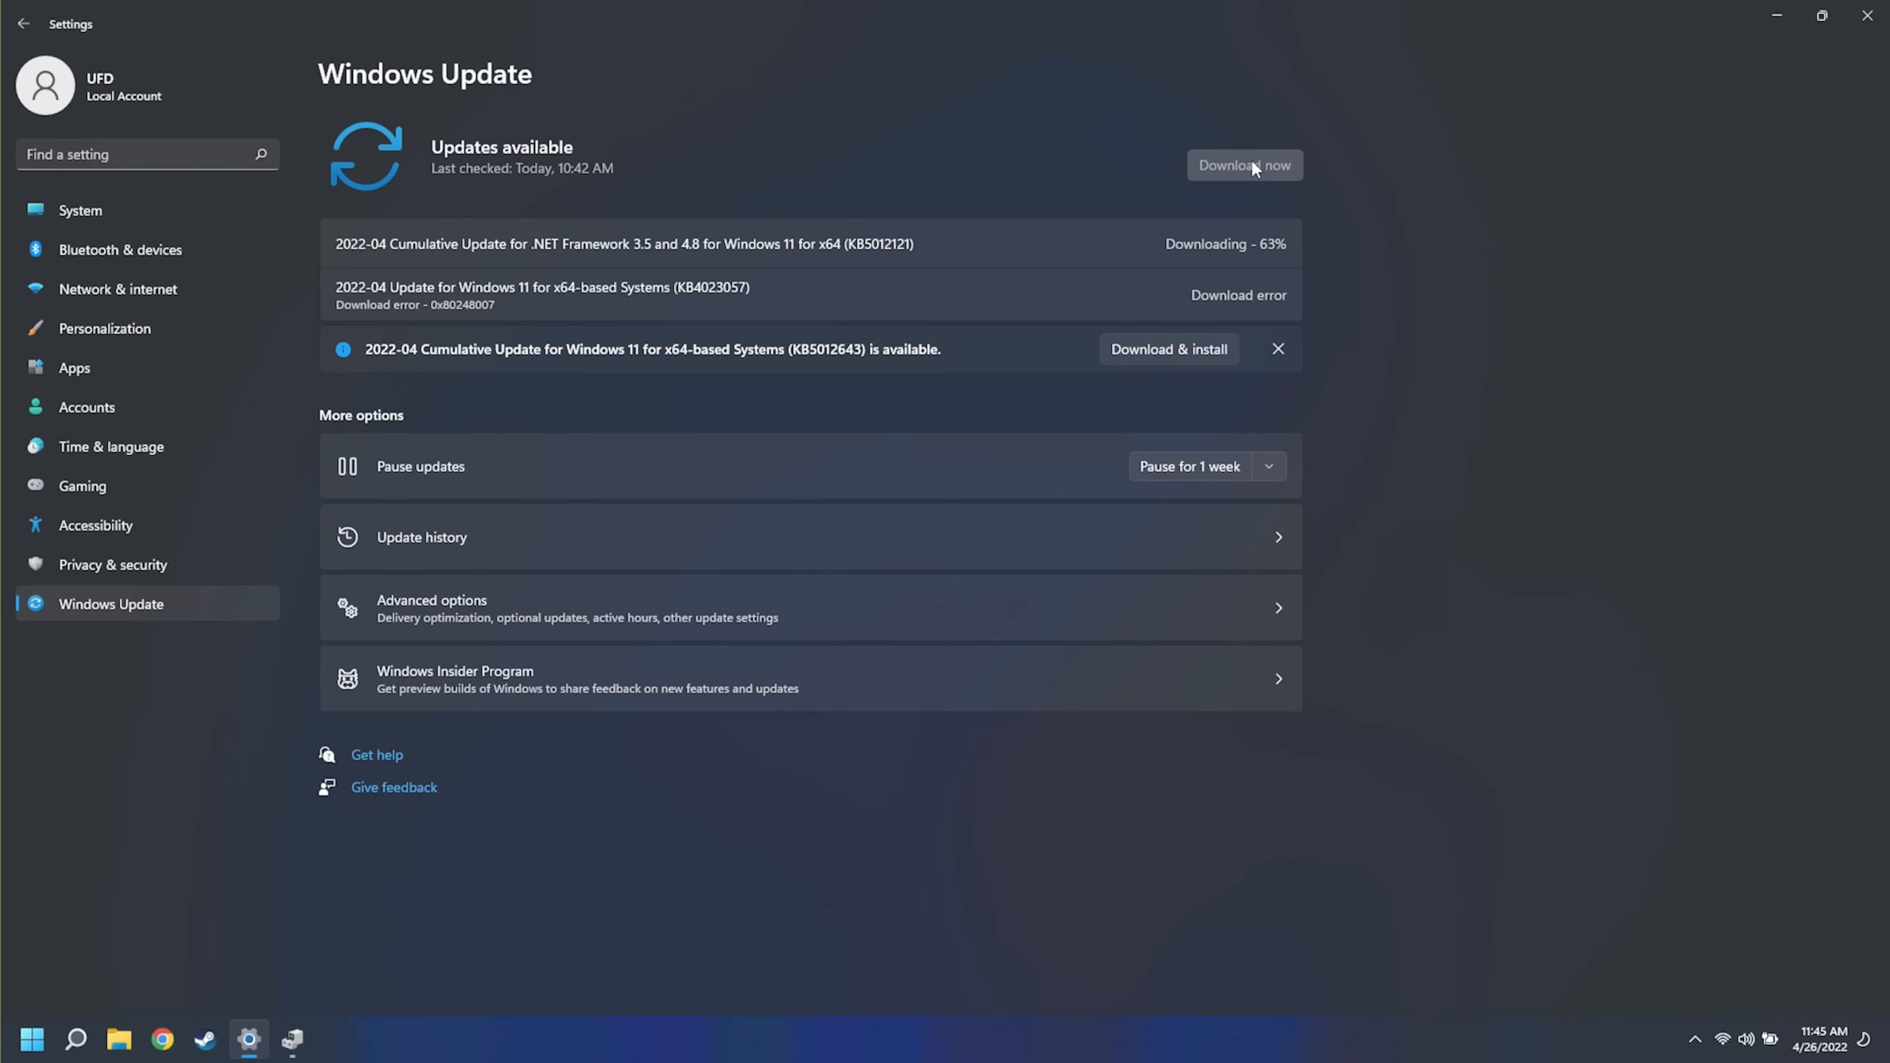
pyautogui.click(1251, 168)
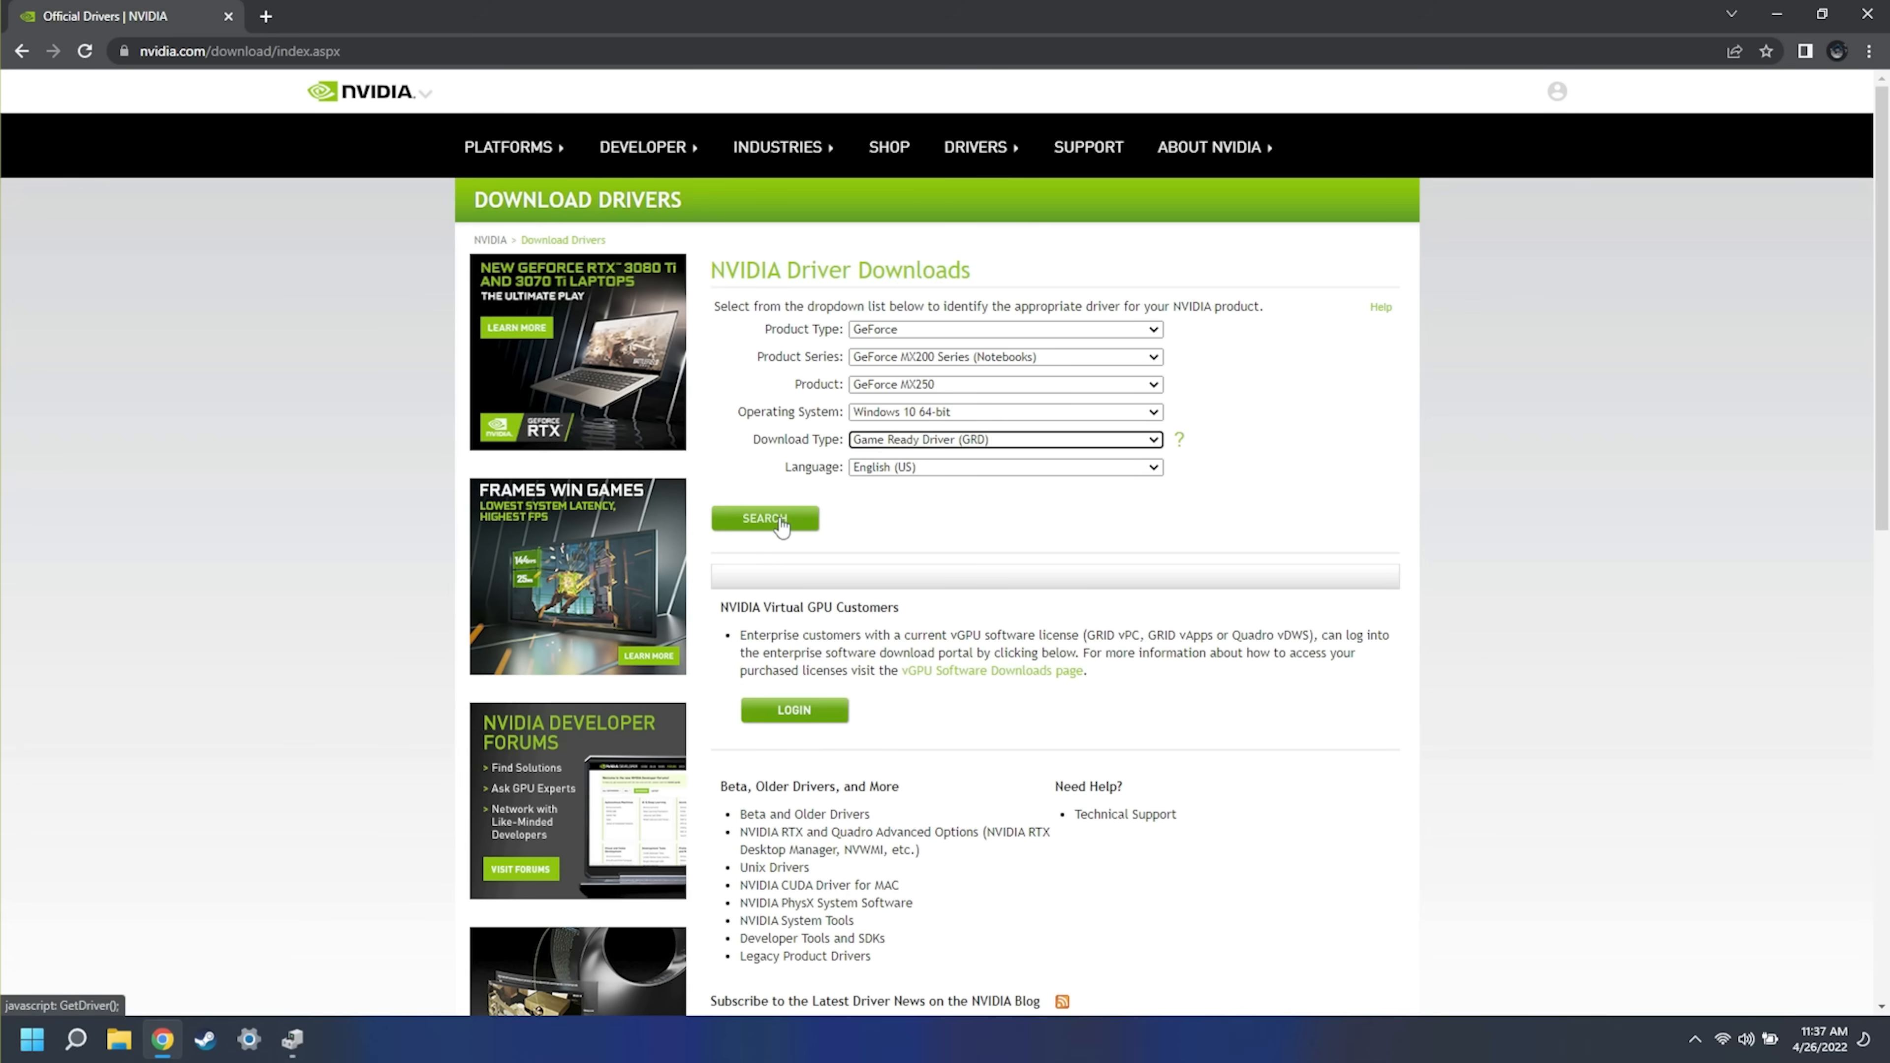
# Find and download the GeForce Game Ready Driver 512.59 for the GeForce MX250
pyautogui.click(765, 519)
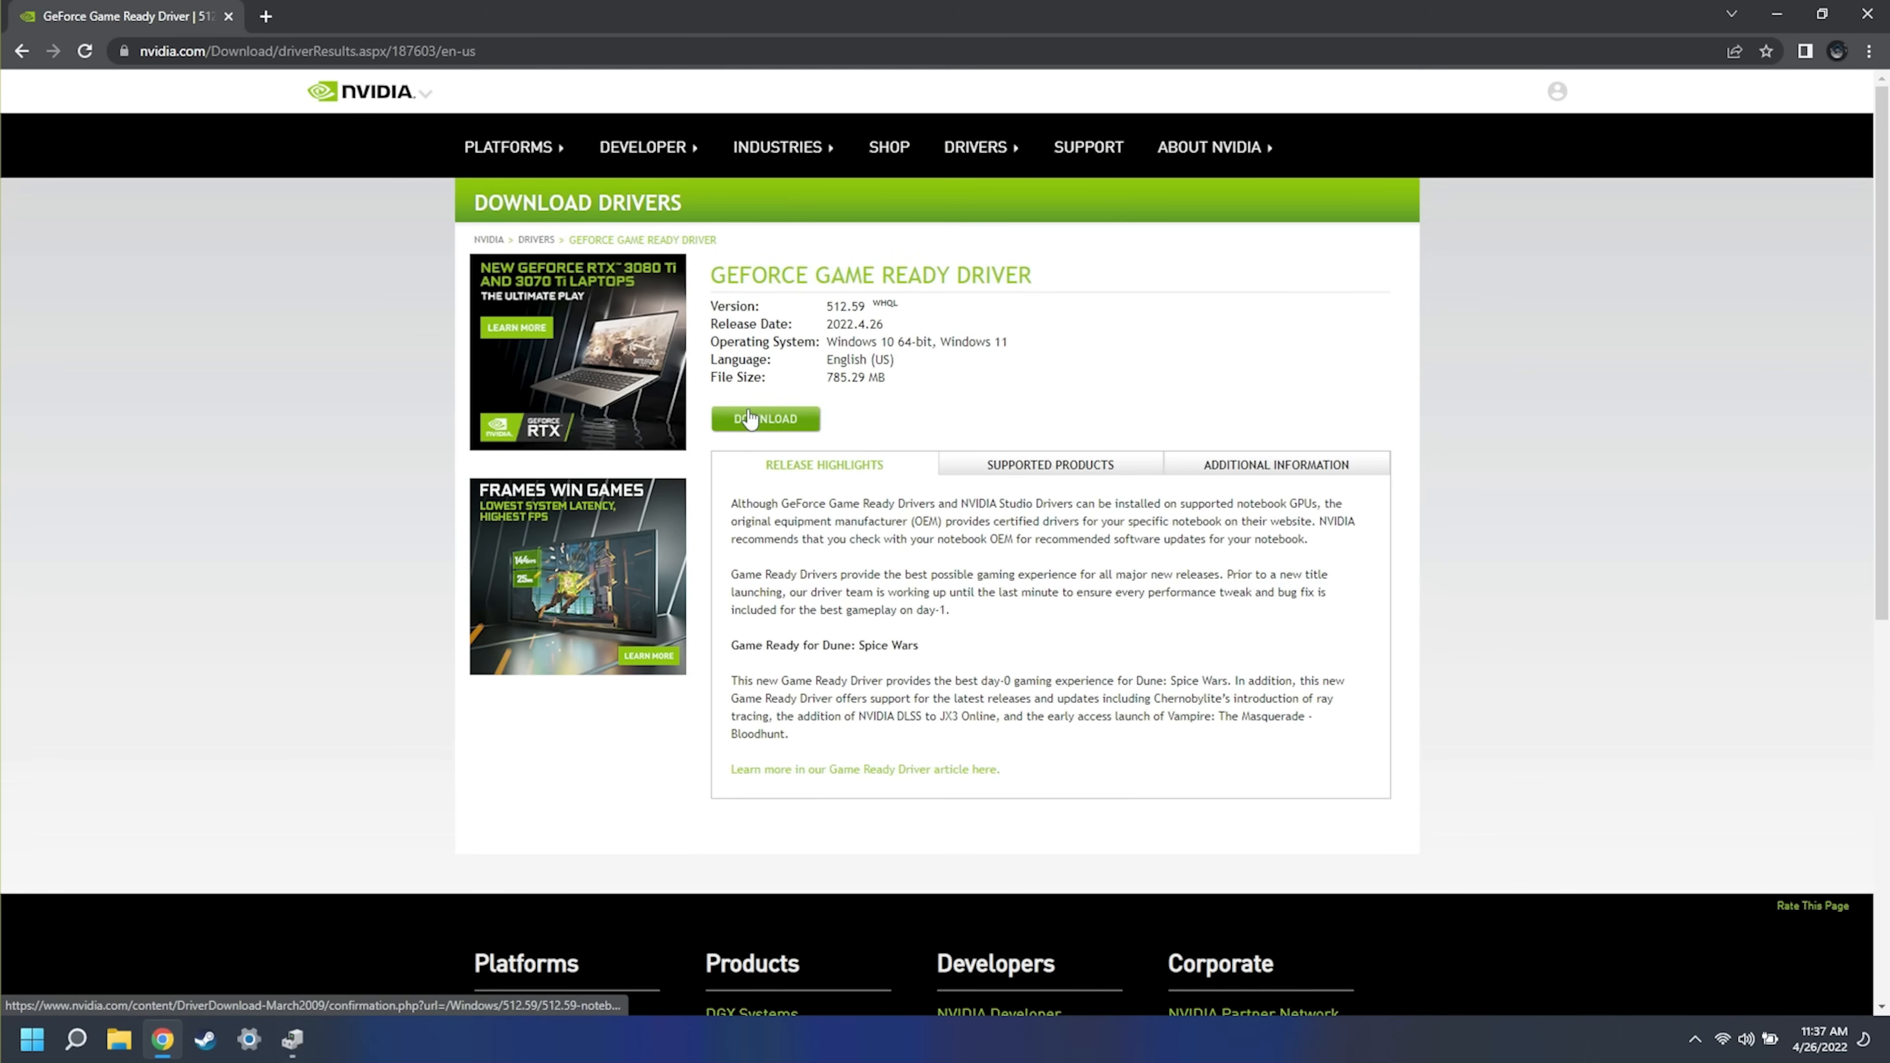
pyautogui.click(766, 420)
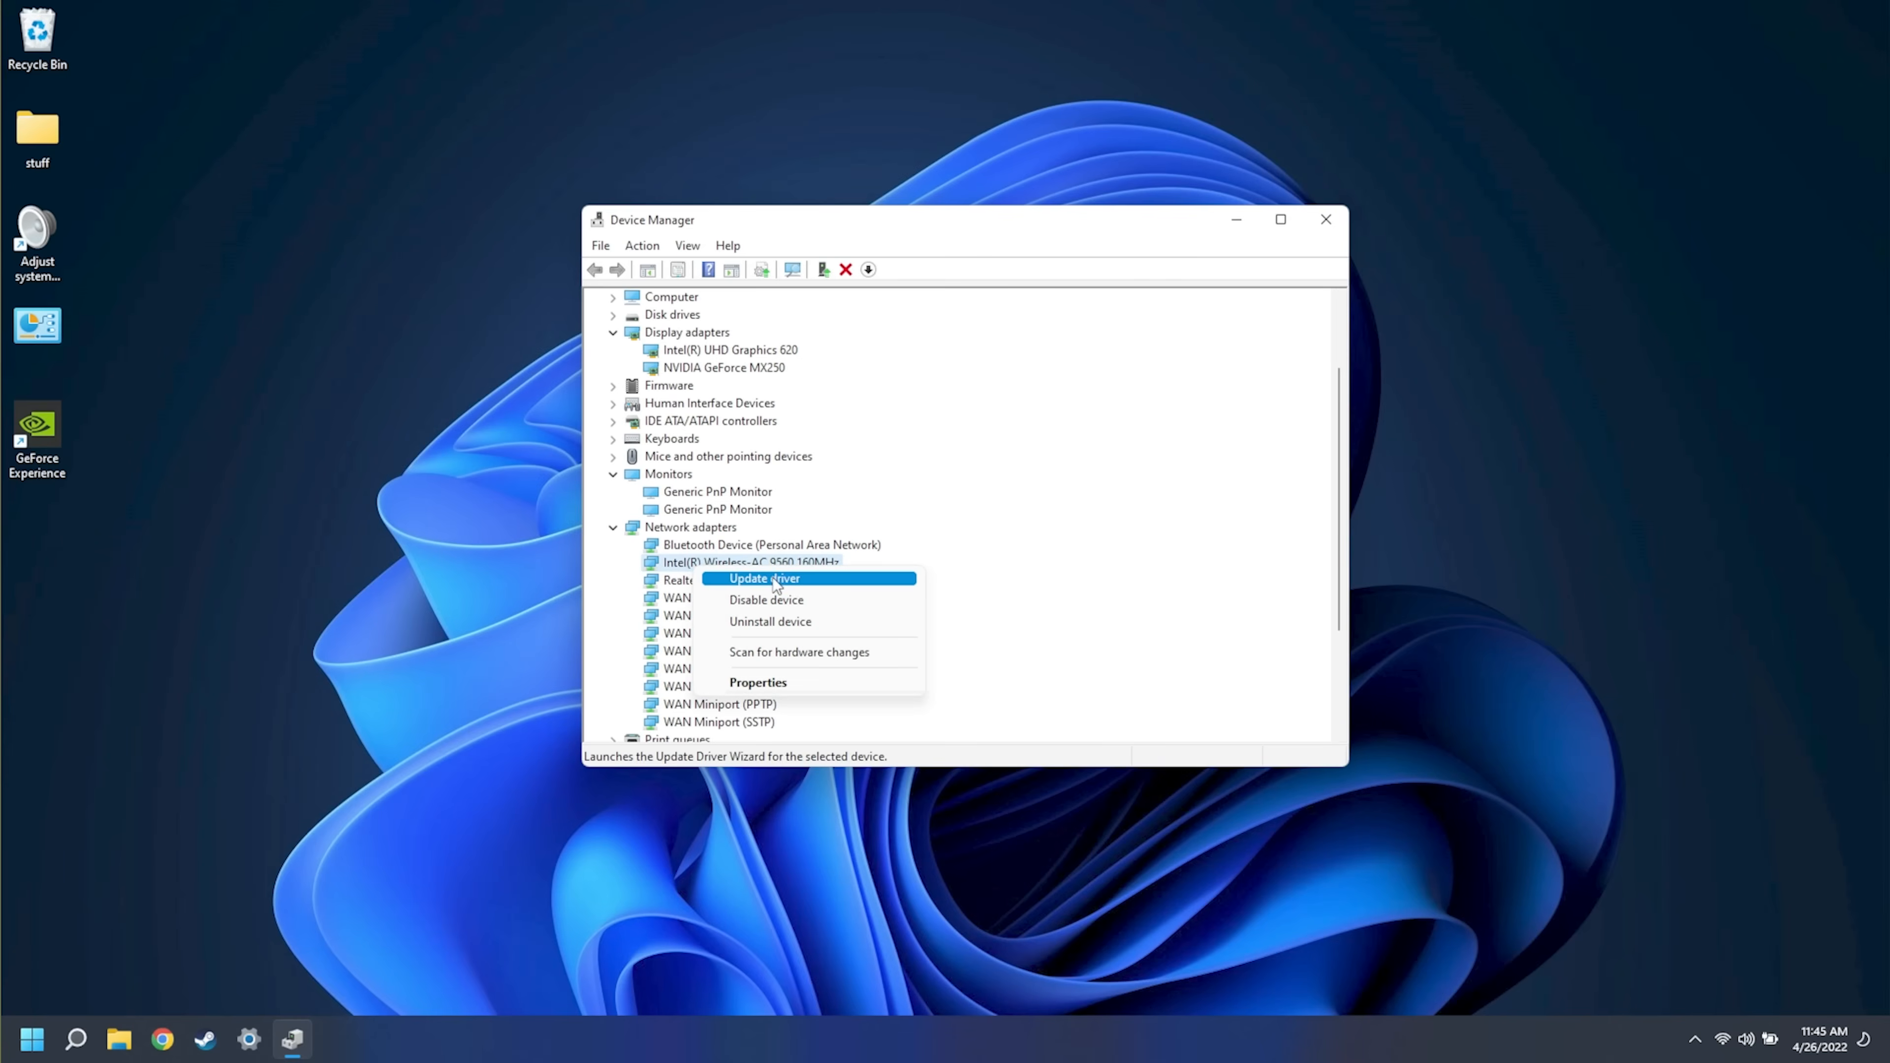
# Start the driver update wizard for the Intel Wireless-AC 9560 160MHz adapter
pyautogui.click(764, 578)
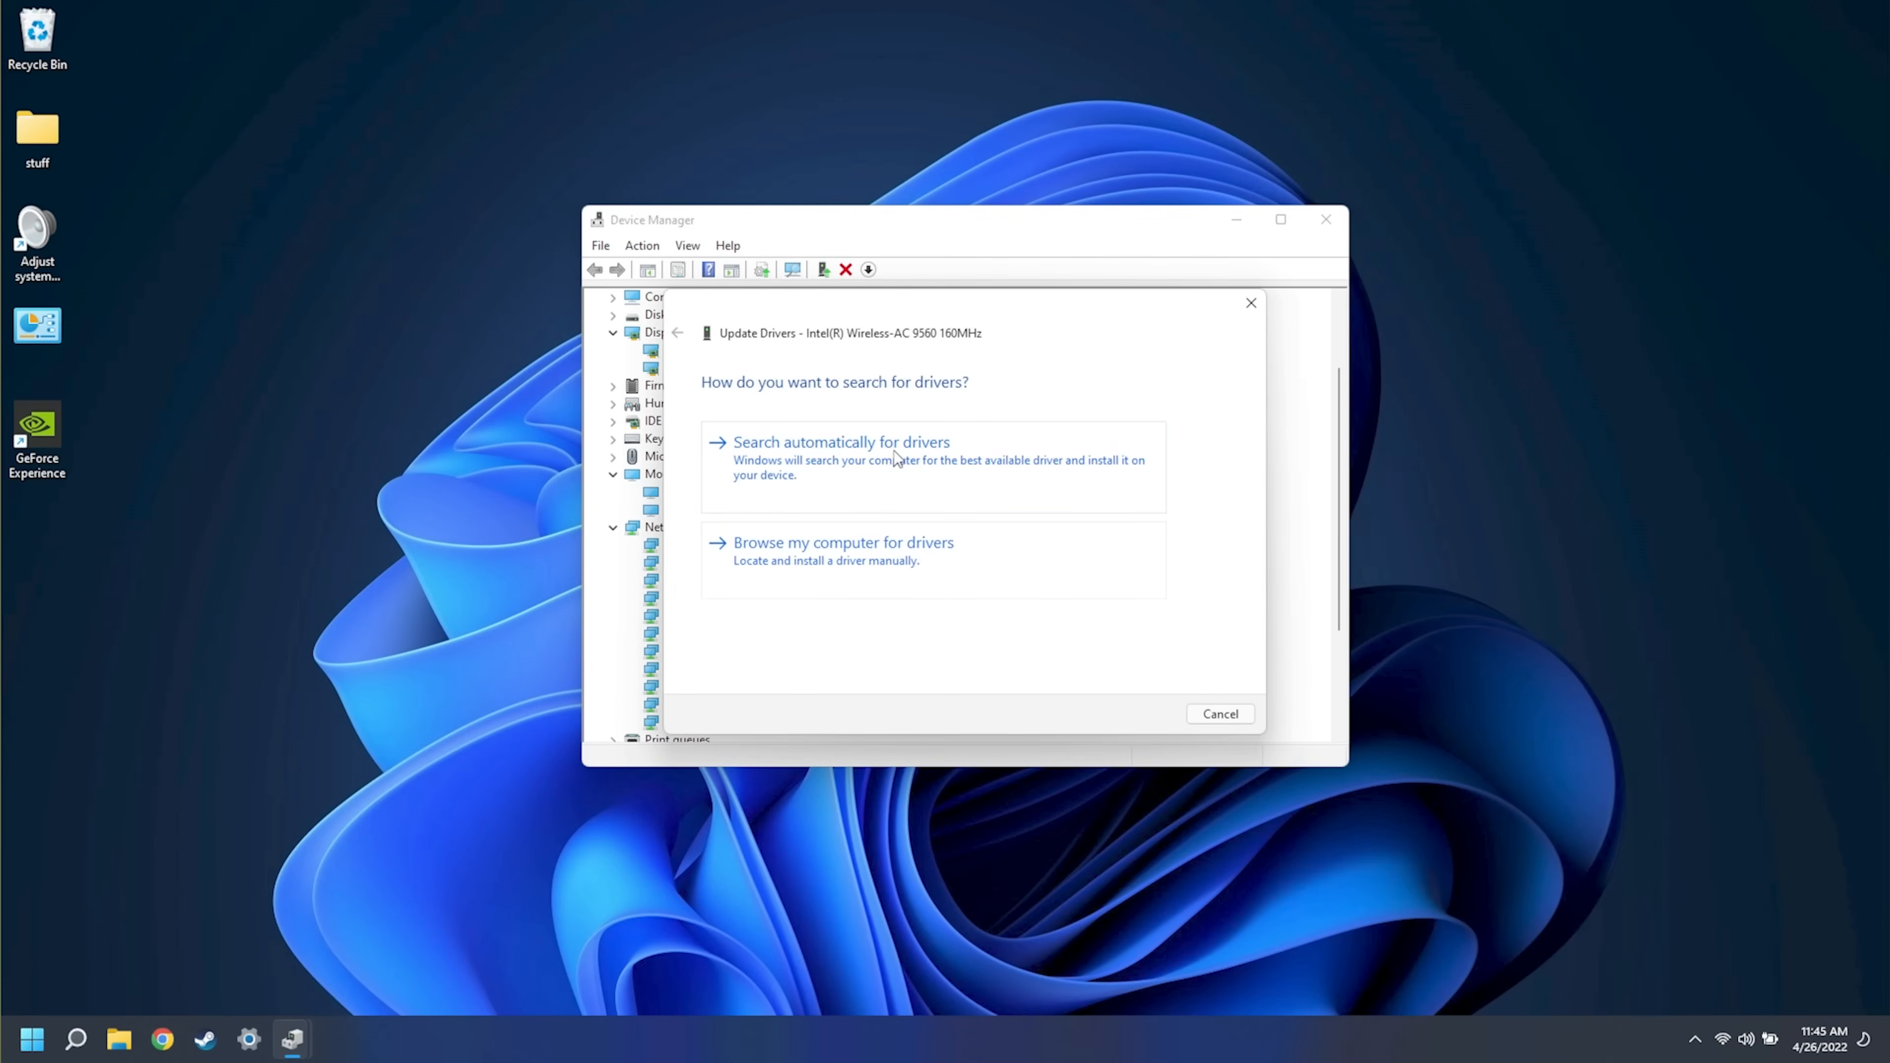